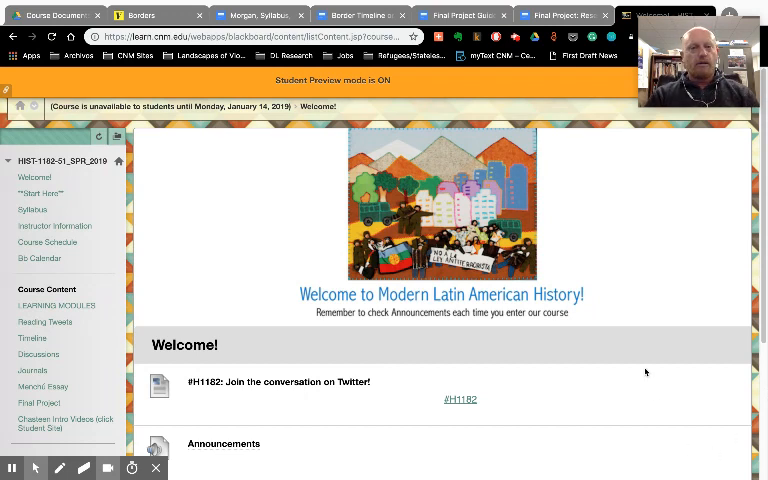
pyautogui.moveTo(632, 301)
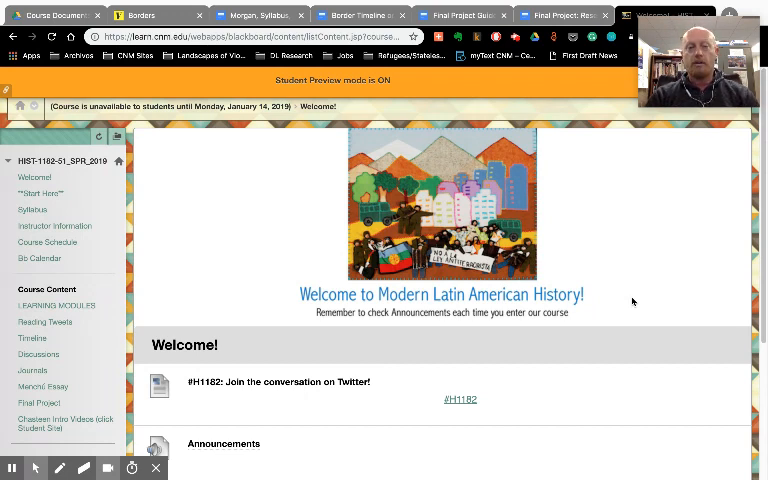
pyautogui.moveTo(631, 353)
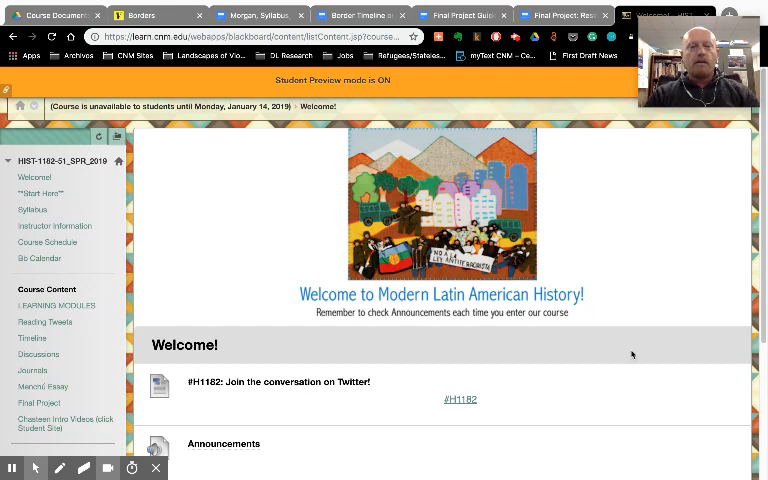
# Go to Start Here and review its Getting Started video, reading link and Start Here Module.
pyautogui.scroll(-3)
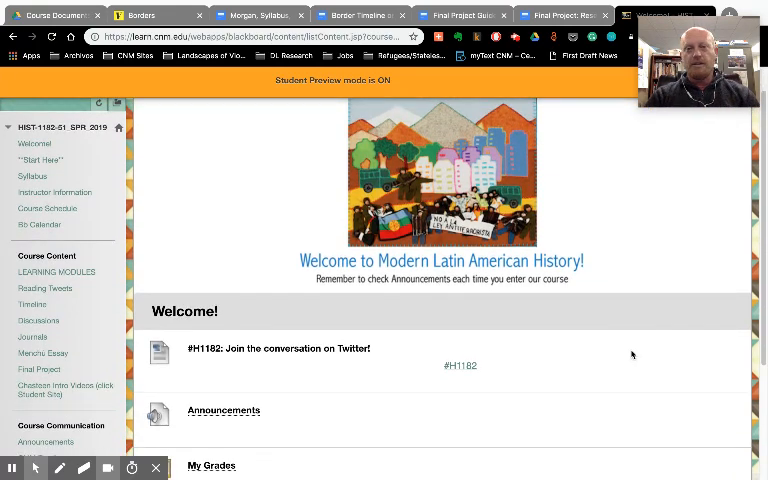
pyautogui.scroll(-3)
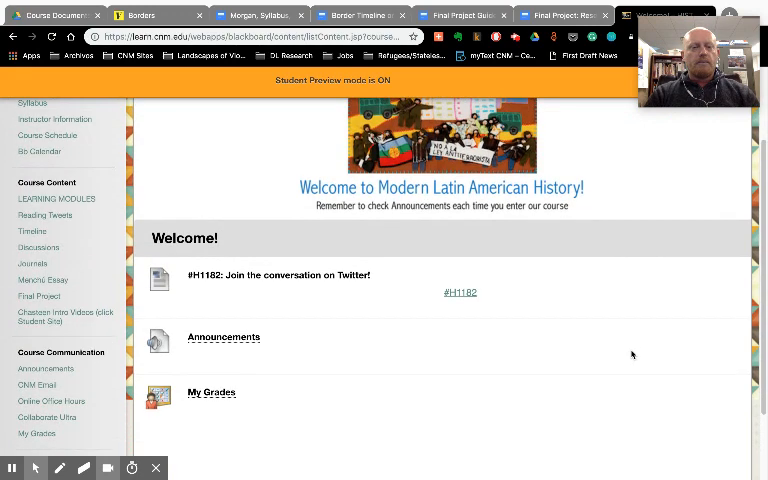
pyautogui.scroll(-3)
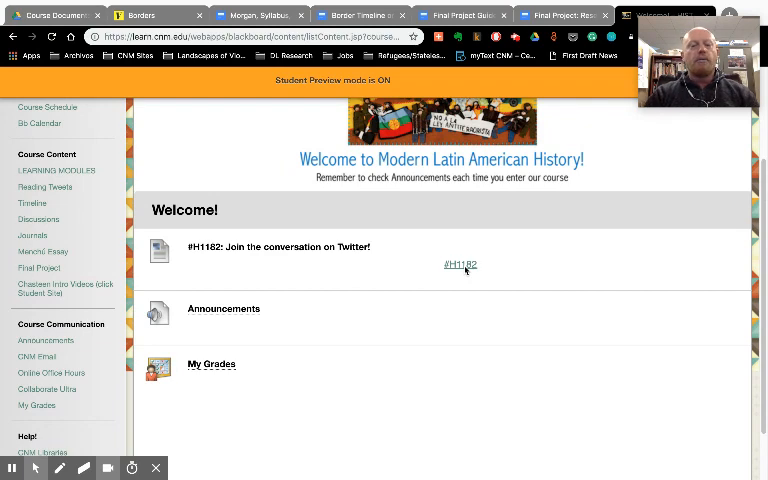
pyautogui.moveTo(328, 349)
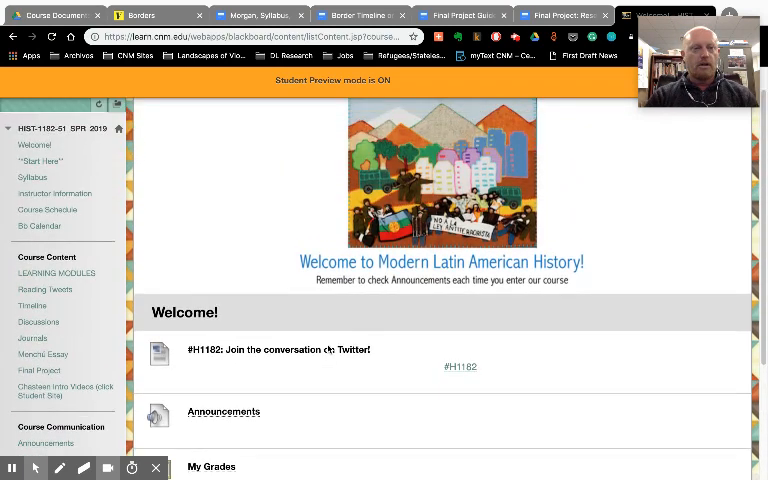
pyautogui.scroll(-3)
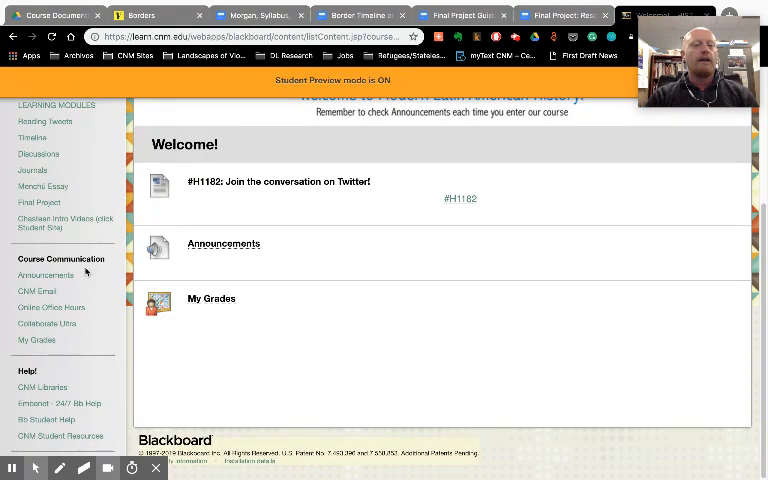
pyautogui.moveTo(211, 233)
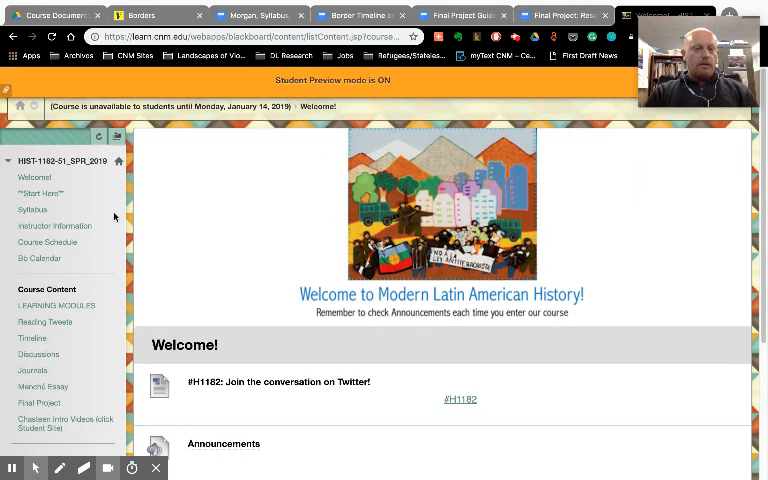
pyautogui.click(40, 193)
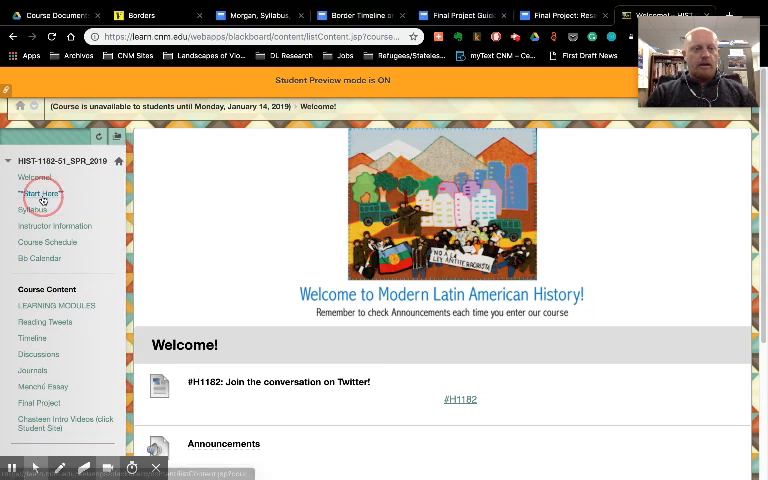
pyautogui.moveTo(42, 193)
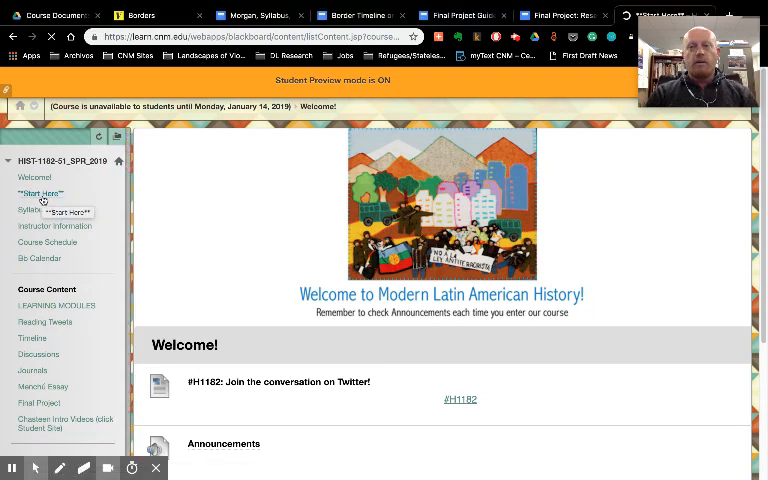
pyautogui.click(41, 193)
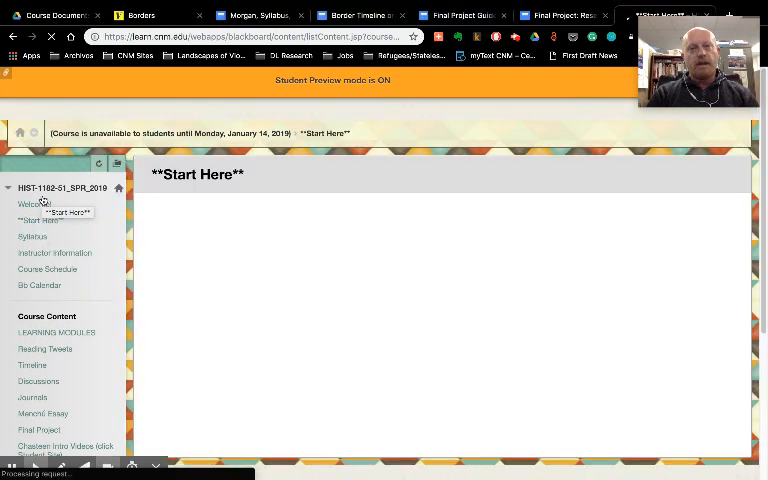
pyautogui.click(40, 220)
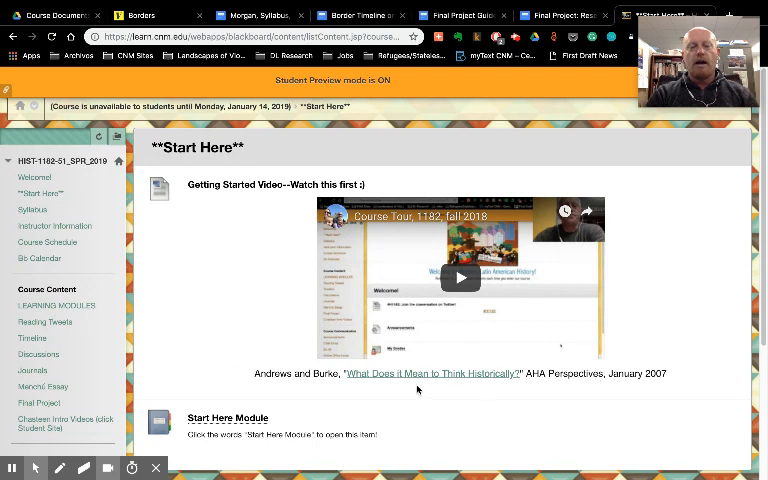
pyautogui.moveTo(197, 323)
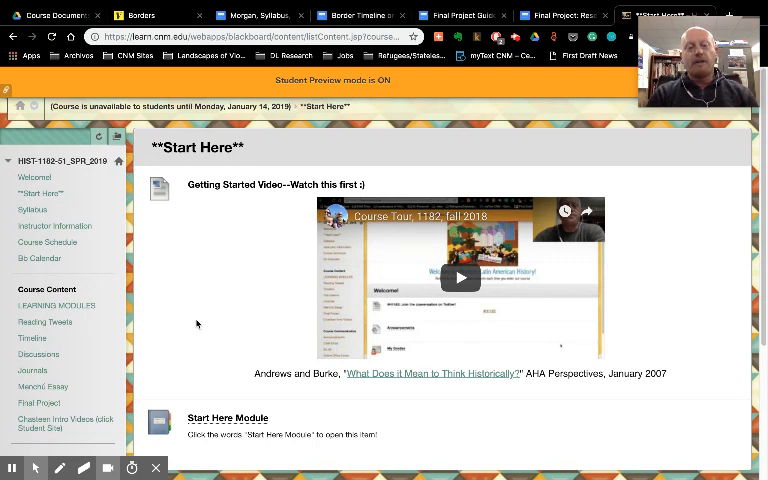
pyautogui.scroll(-3)
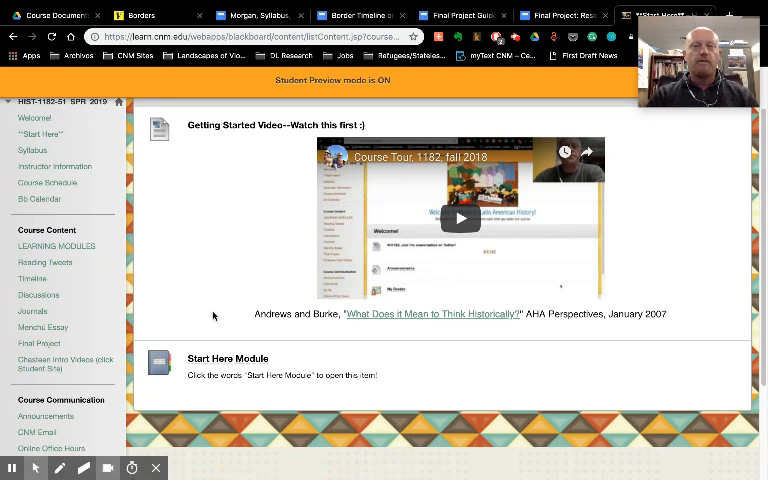
pyautogui.moveTo(32, 279)
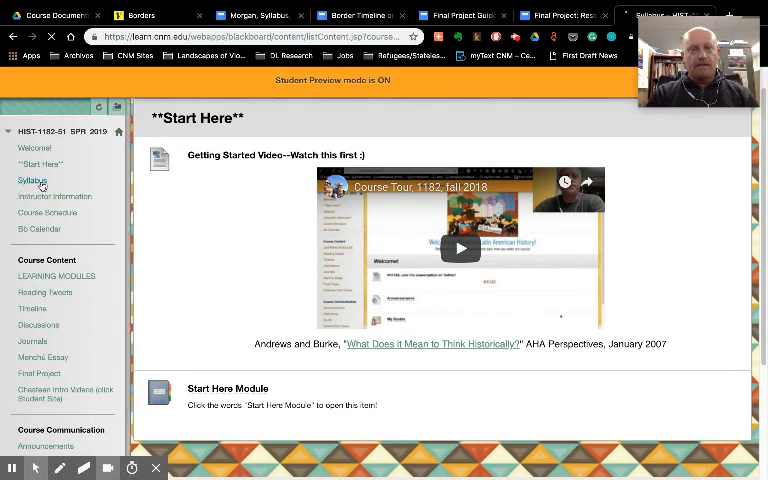
# Switch to the Syllabus area to see Hist 1182 Syllabus, Discussion Board Rules and Journal Entries.
pyautogui.click(32, 180)
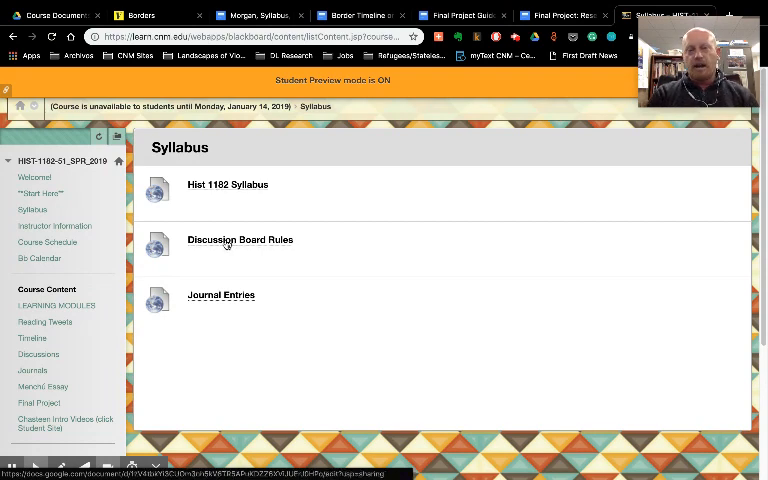
pyautogui.moveTo(227, 295)
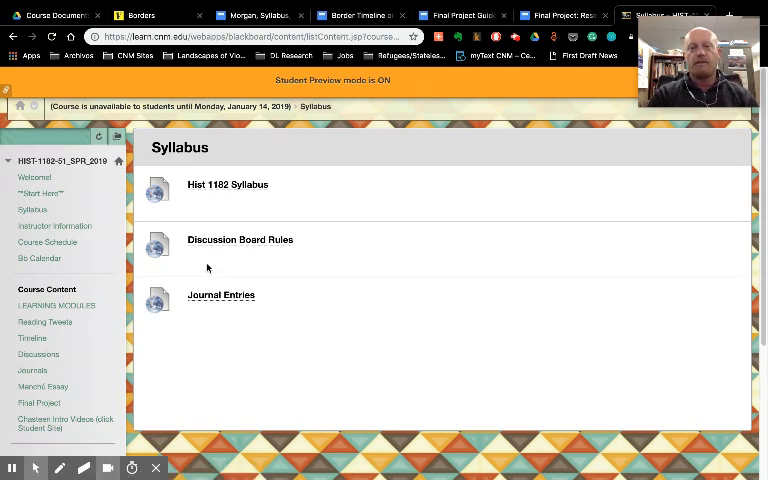
pyautogui.moveTo(55, 226)
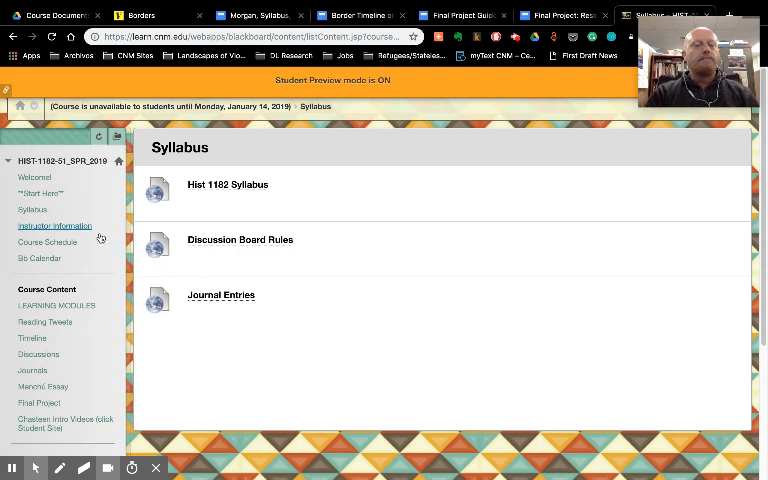
pyautogui.moveTo(57, 305)
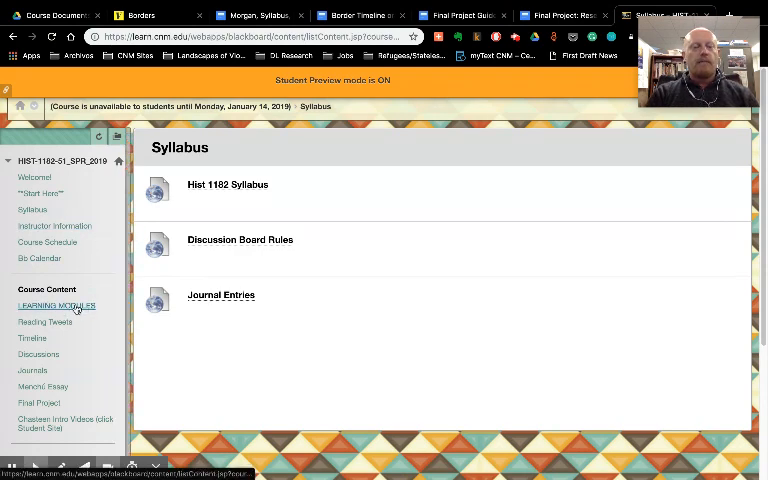
pyautogui.moveTo(57, 305)
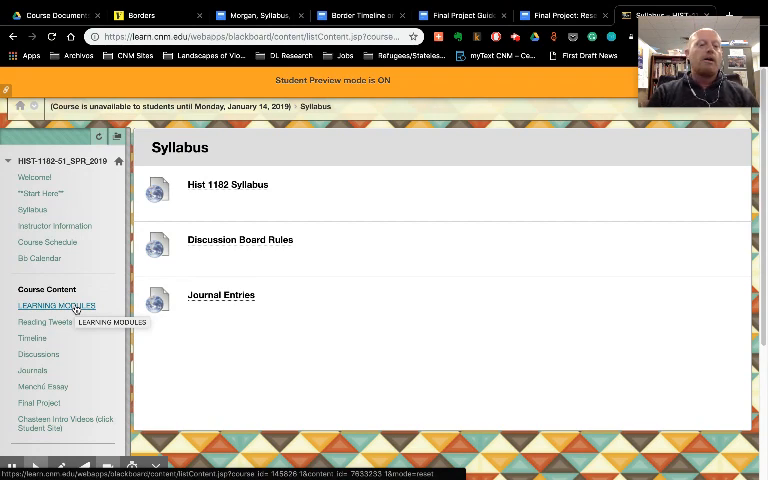
pyautogui.moveTo(32, 338)
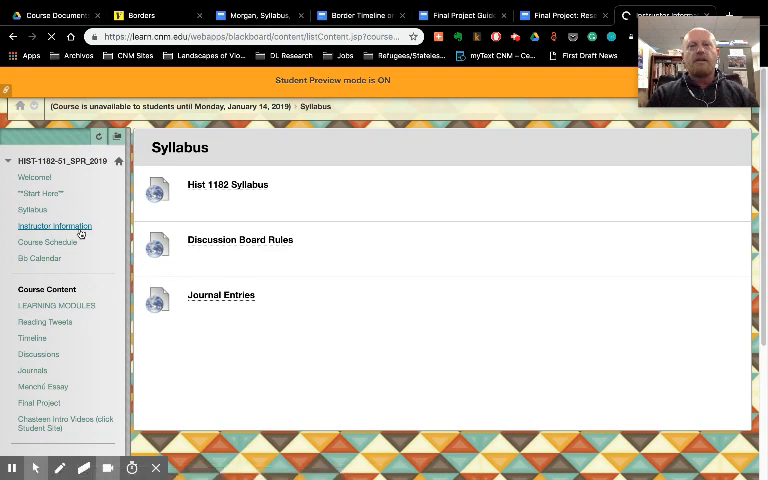
# Read through the instructor's introduction, contact details, education, response times and late-work expectations.
pyautogui.click(54, 225)
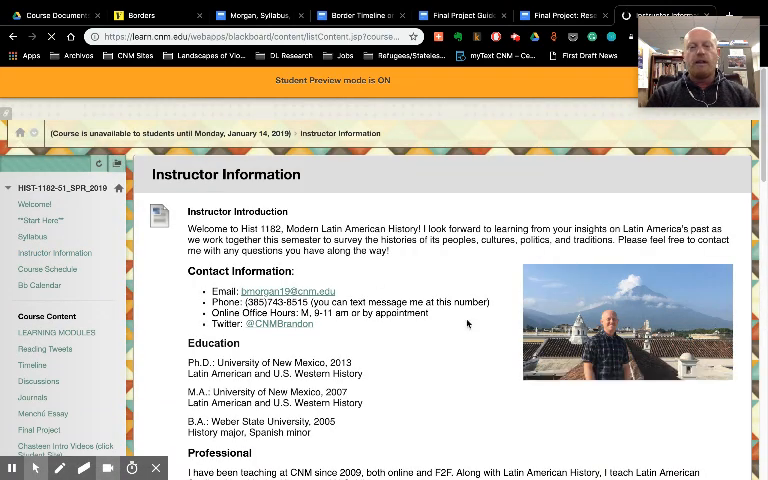
pyautogui.scroll(-3)
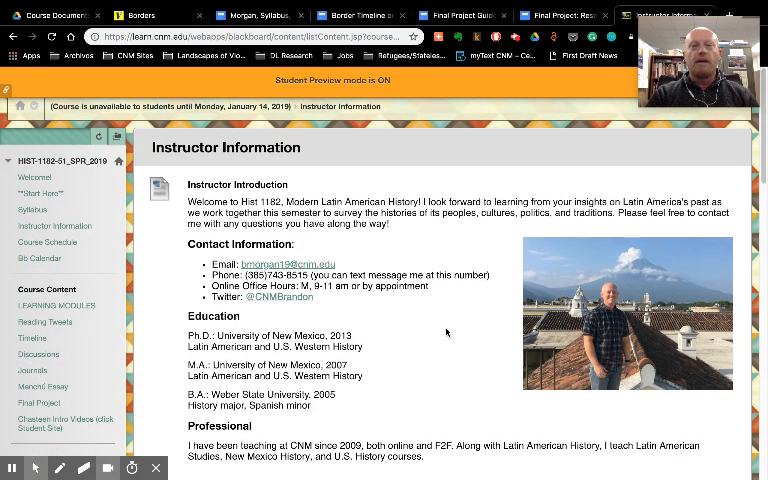
pyautogui.scroll(-3)
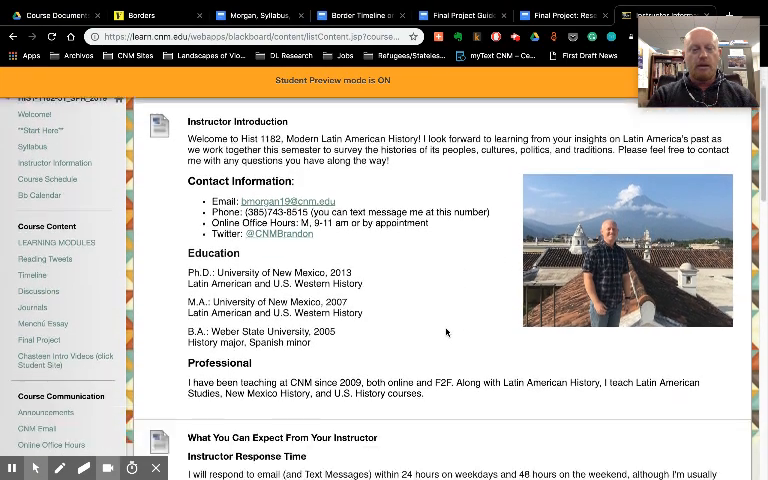
pyautogui.scroll(-3)
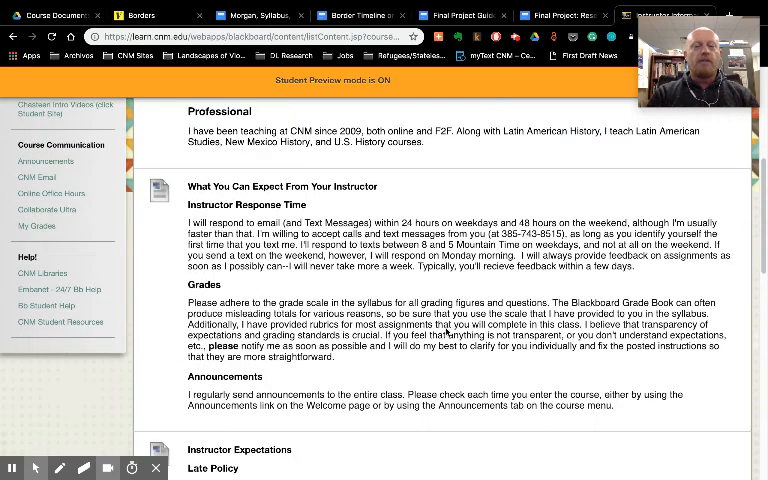
pyautogui.scroll(-3)
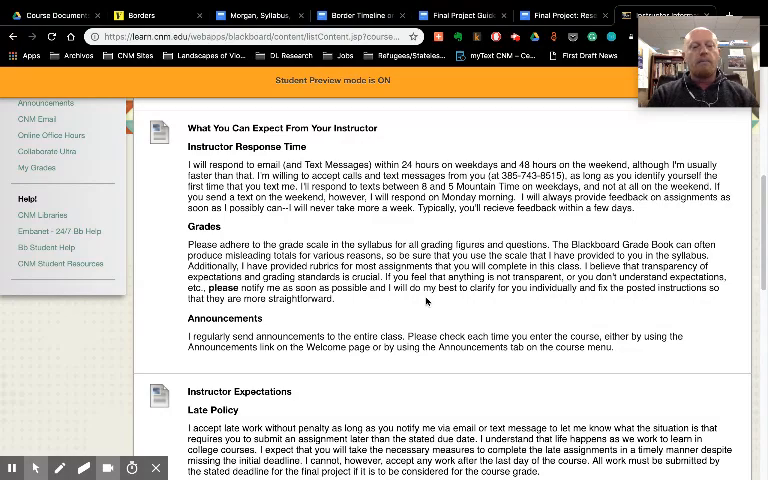
pyautogui.scroll(-3)
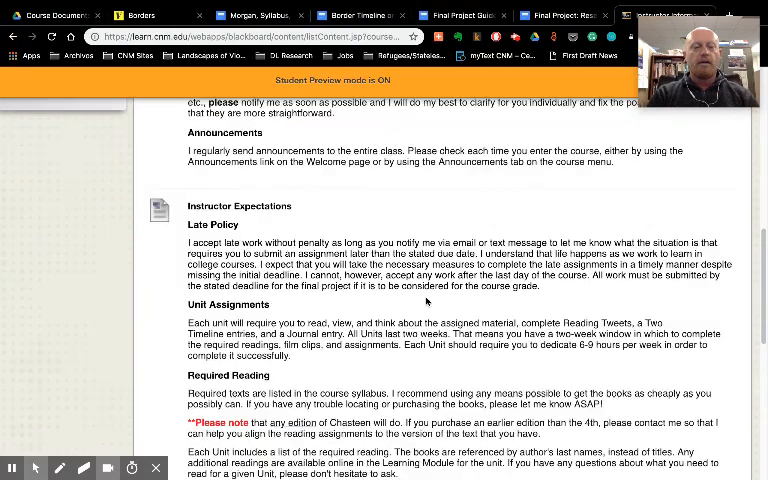
pyautogui.scroll(-3)
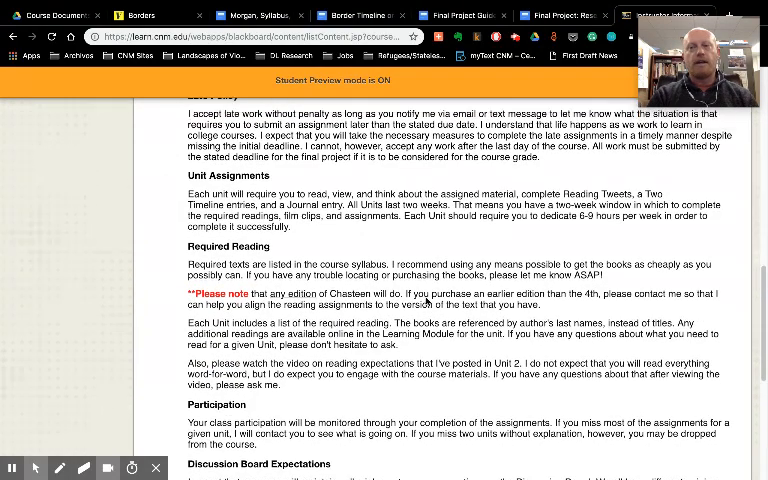
pyautogui.click(55, 190)
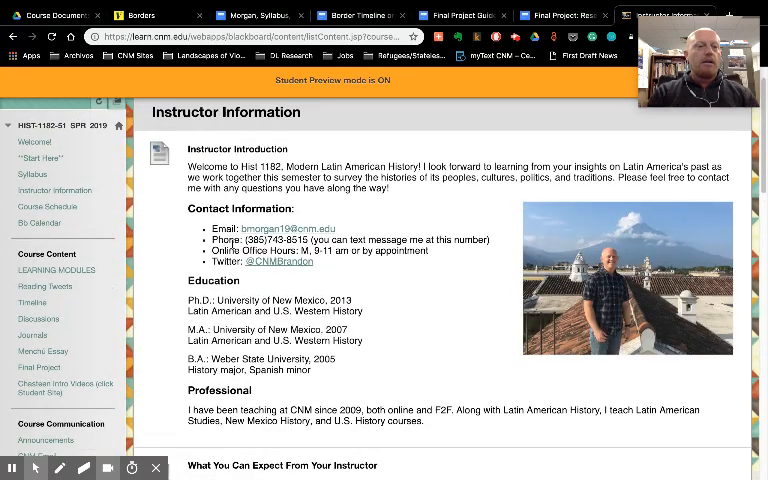
pyautogui.moveTo(47, 206)
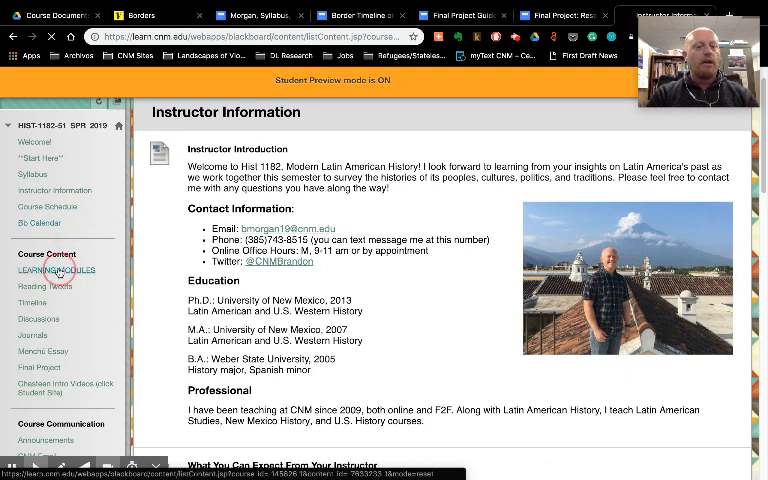
# Bring up Learning Modules and browse the dated Units 1–5 with their themes.
pyautogui.click(56, 270)
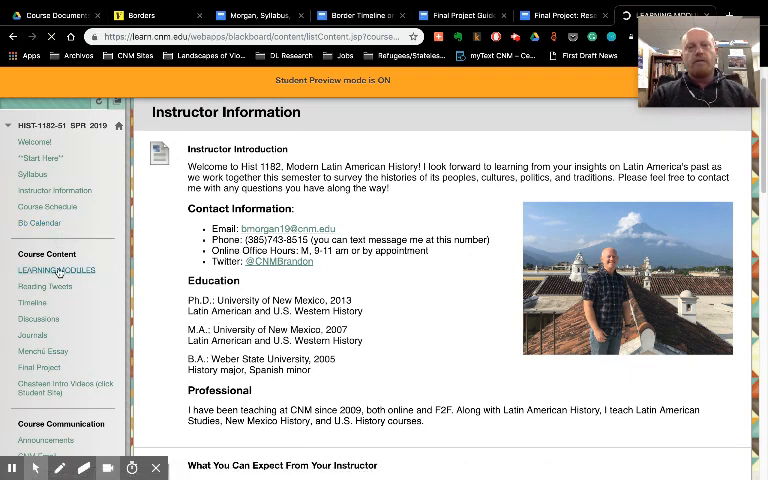
pyautogui.click(56, 269)
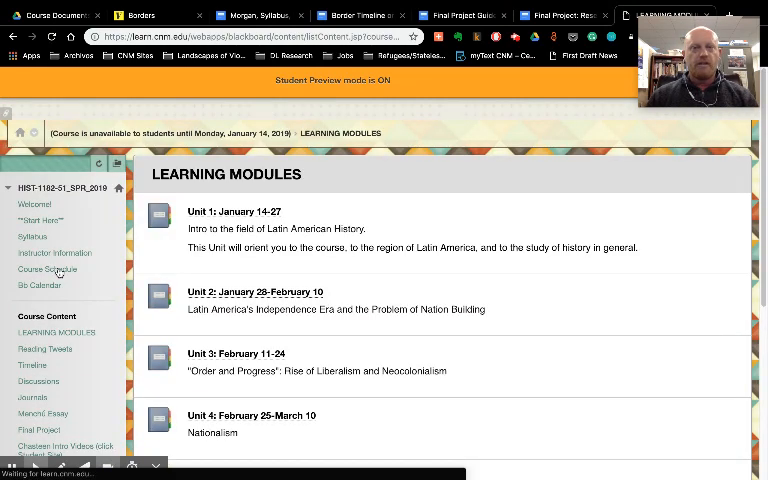
pyautogui.scroll(-3)
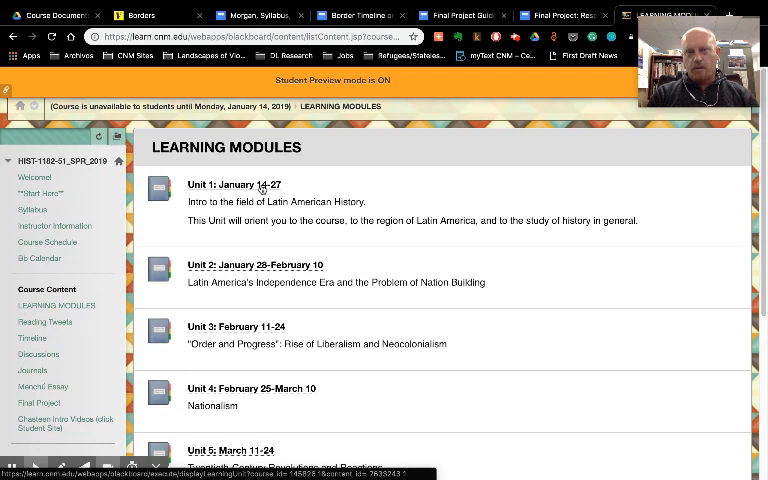
pyautogui.moveTo(371, 254)
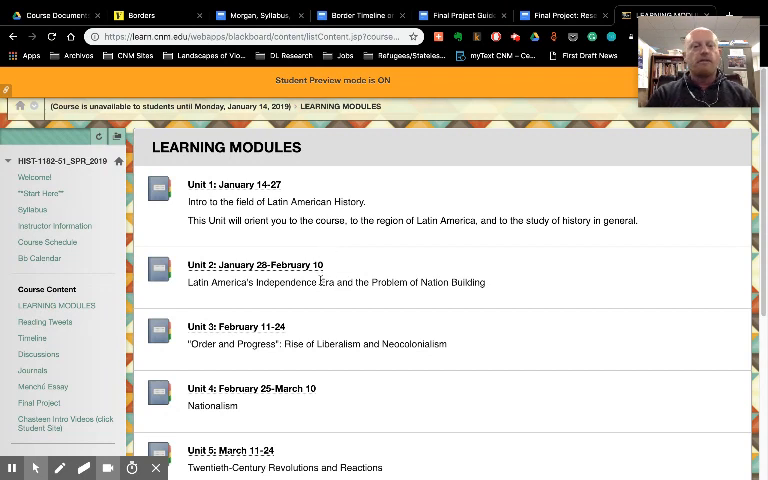
pyautogui.click(255, 265)
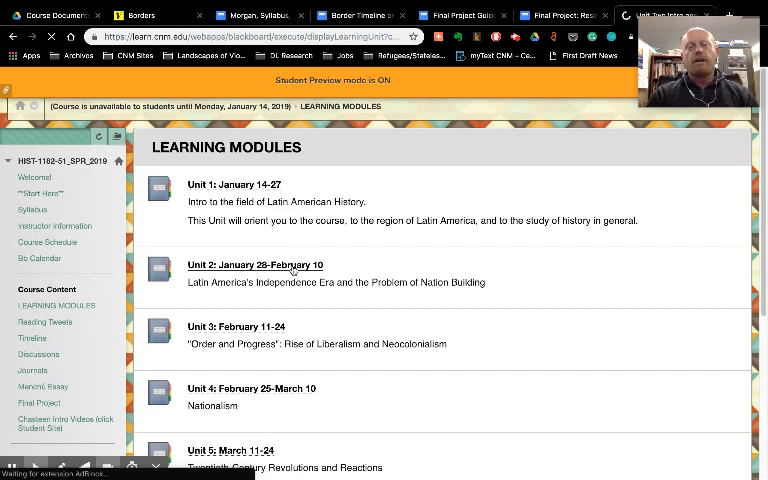
# Enter Unit 2 and read its weekly deadlines, unit objectives and intro video.
pyautogui.click(254, 265)
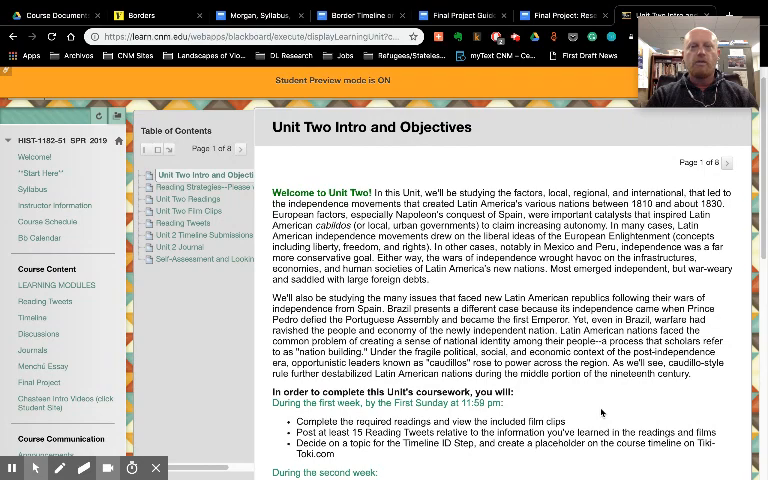
pyautogui.scroll(-3)
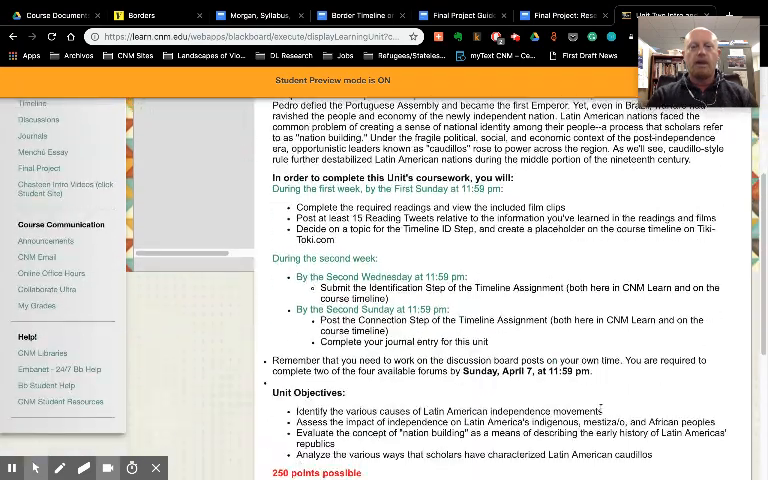
pyautogui.scroll(-3)
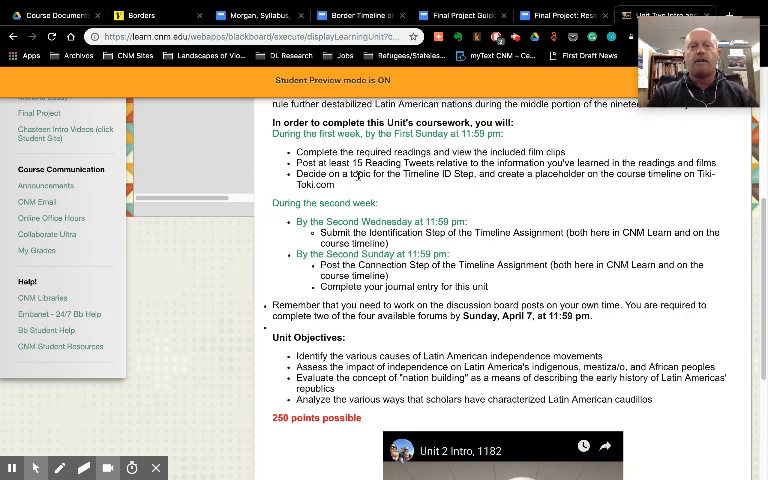
pyautogui.moveTo(464, 184)
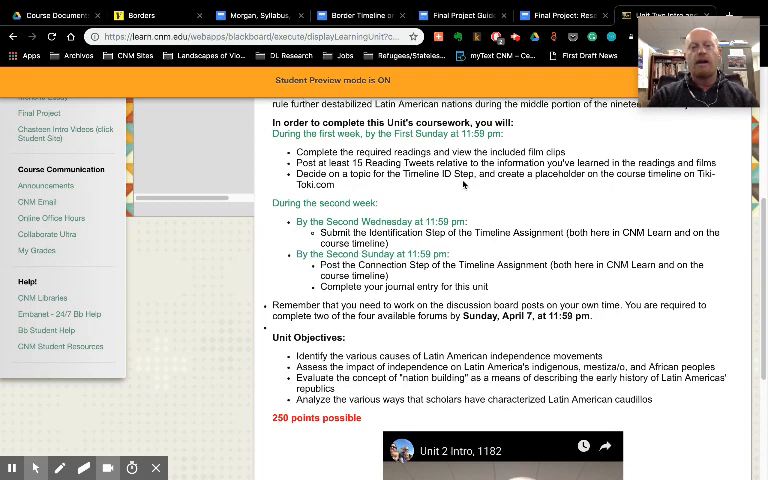
pyautogui.scroll(-3)
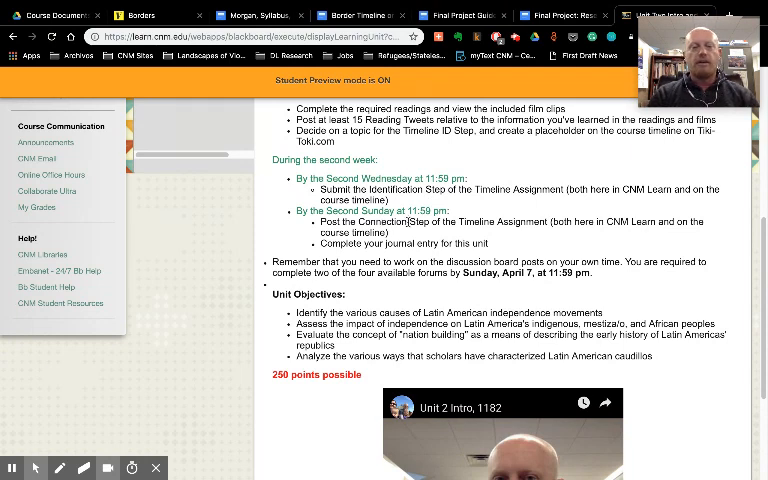
pyautogui.moveTo(543, 277)
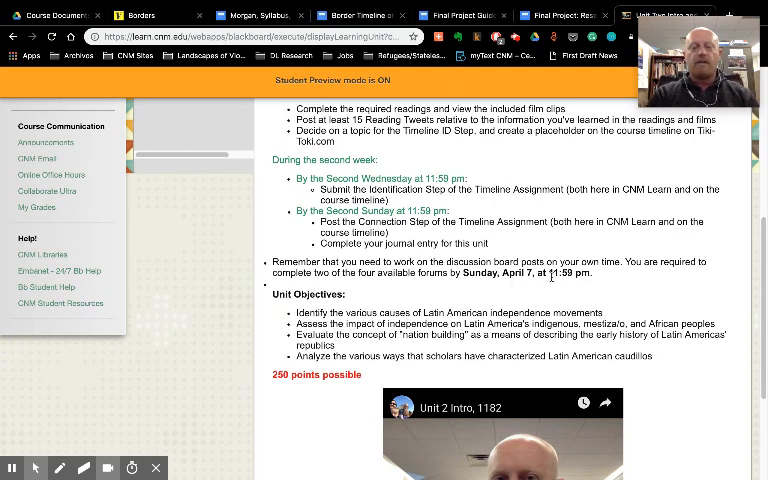
pyautogui.moveTo(608, 281)
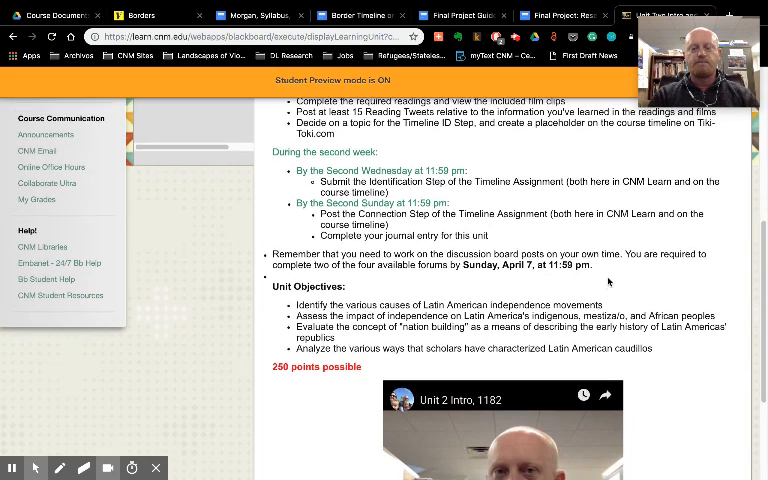
pyautogui.scroll(-3)
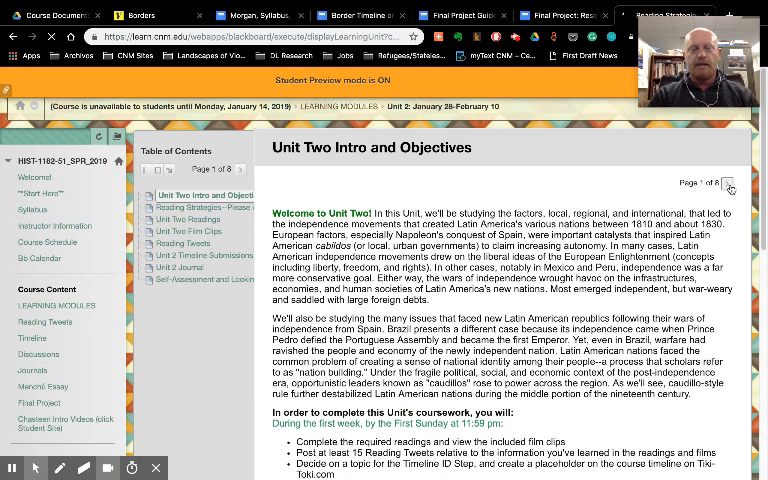
# Advance to page 2 of Unit 2, 'Reading Strategies--Please watch!'.
pyautogui.click(200, 206)
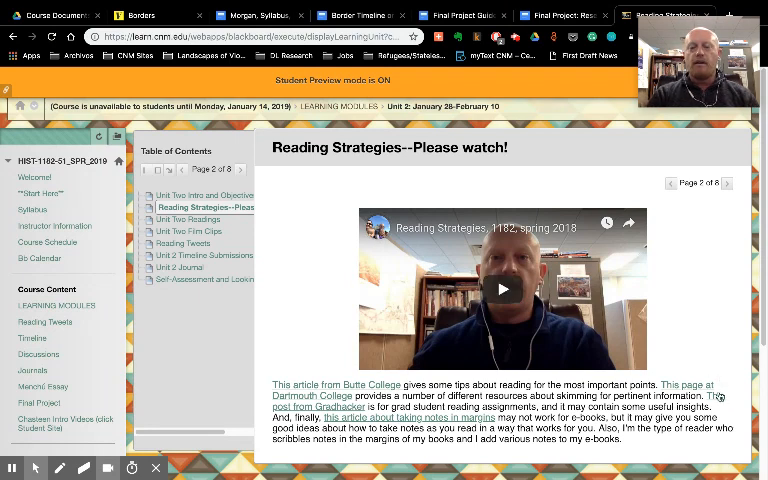
pyautogui.moveTo(716, 325)
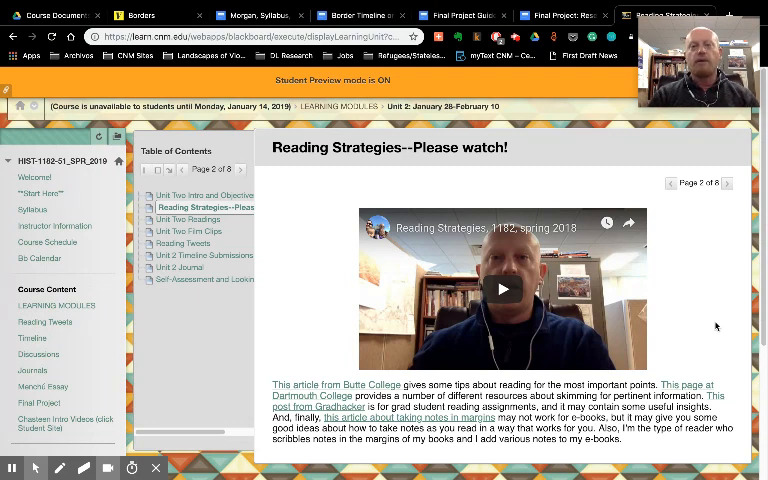
pyautogui.click(728, 183)
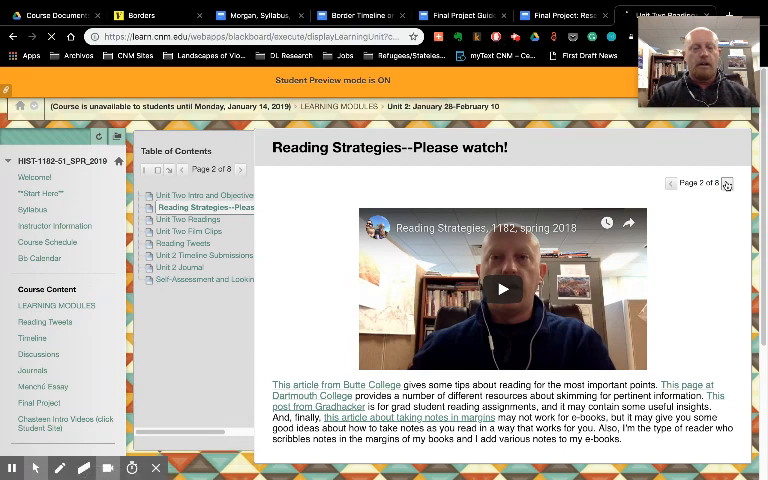
# Advance to page 3, Unit Two Readings, with assigned chapters and questions to consider.
pyautogui.click(728, 184)
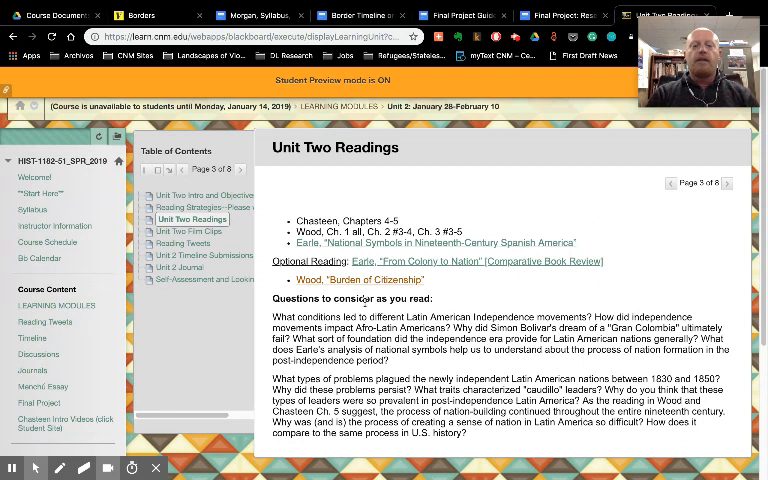
pyautogui.moveTo(475, 305)
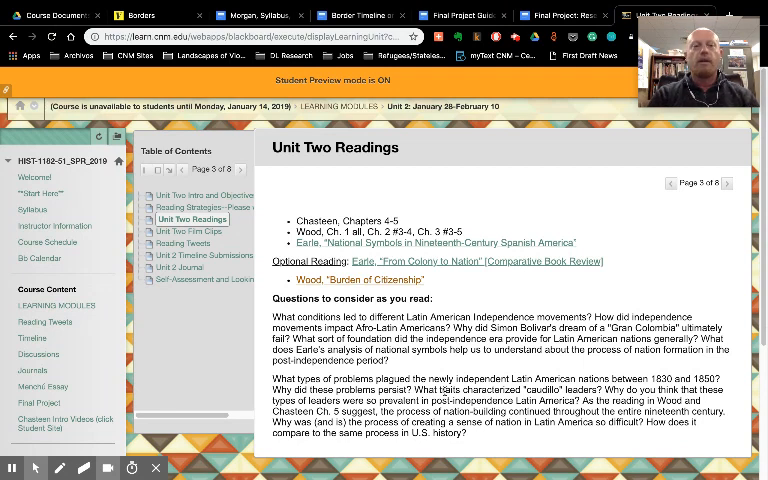
pyautogui.click(188, 232)
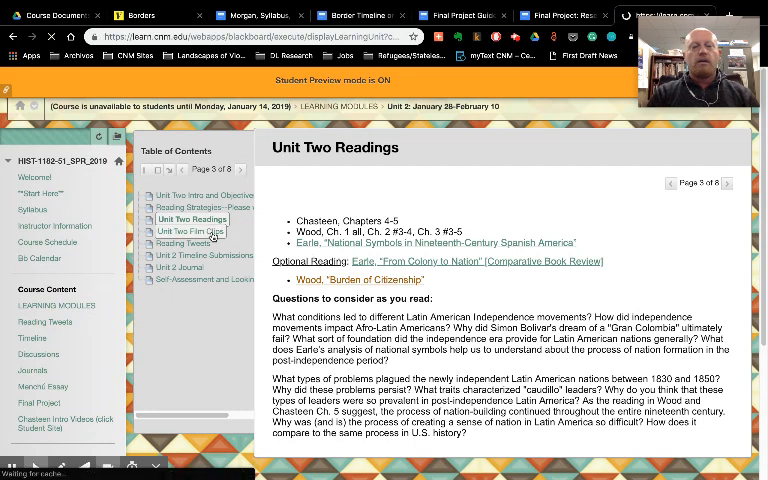
# Go to Unit Two Film Clips from the Table of Contents and scroll through its videos.
pyautogui.click(189, 231)
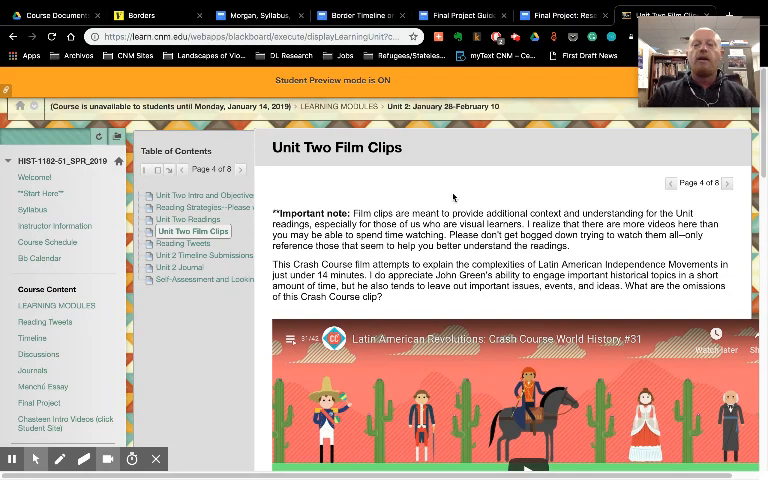
pyautogui.scroll(-3)
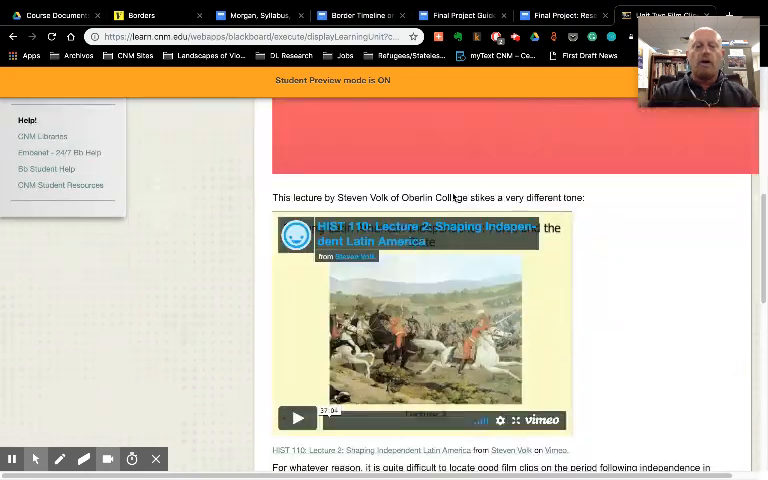
pyautogui.scroll(-3)
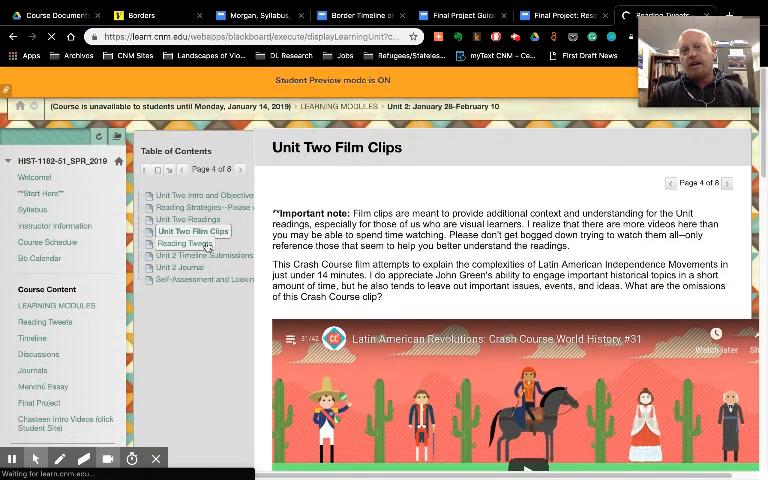
# Go to Reading Tweets, explaining the 15-tweet assignment with hashtag #H1182.
pyautogui.click(189, 243)
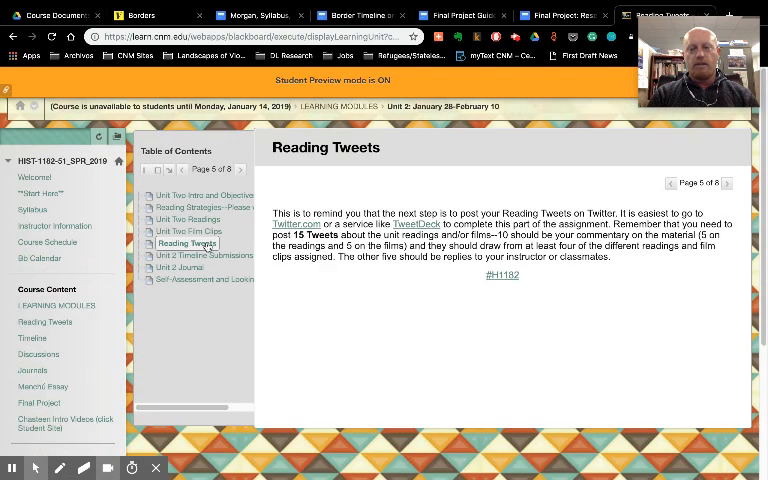
pyautogui.moveTo(496, 310)
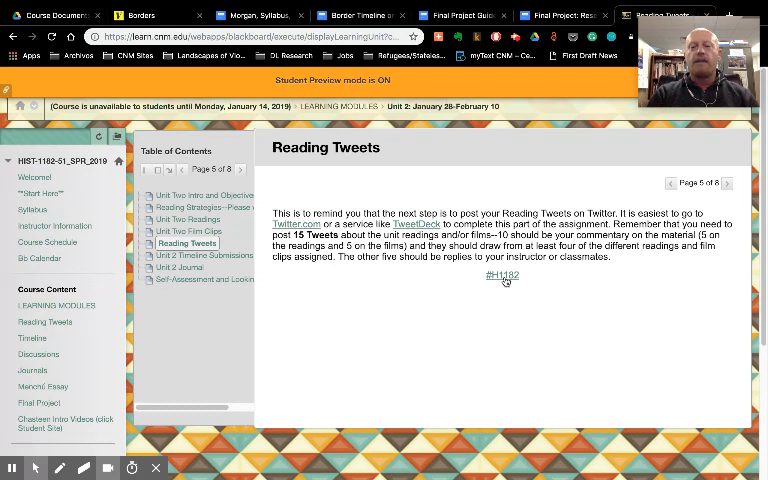
pyautogui.moveTo(501, 276)
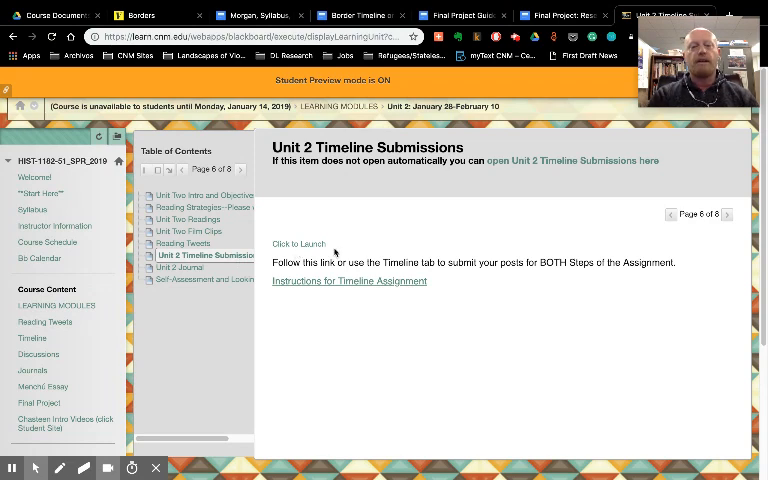
pyautogui.click(298, 244)
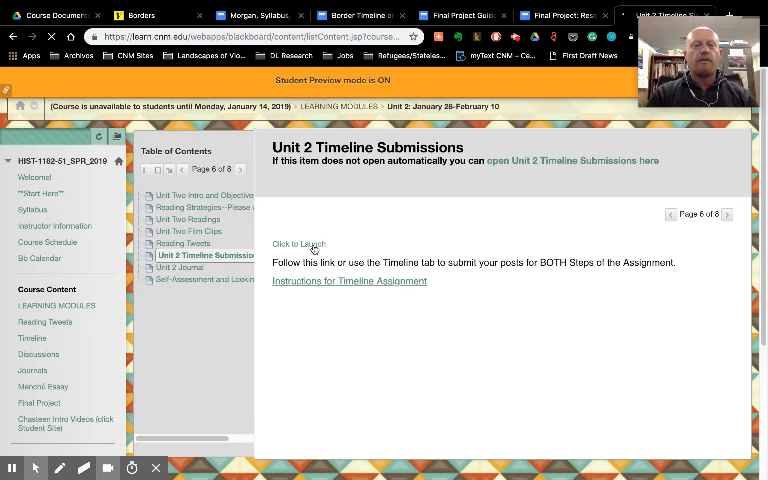
pyautogui.click(298, 244)
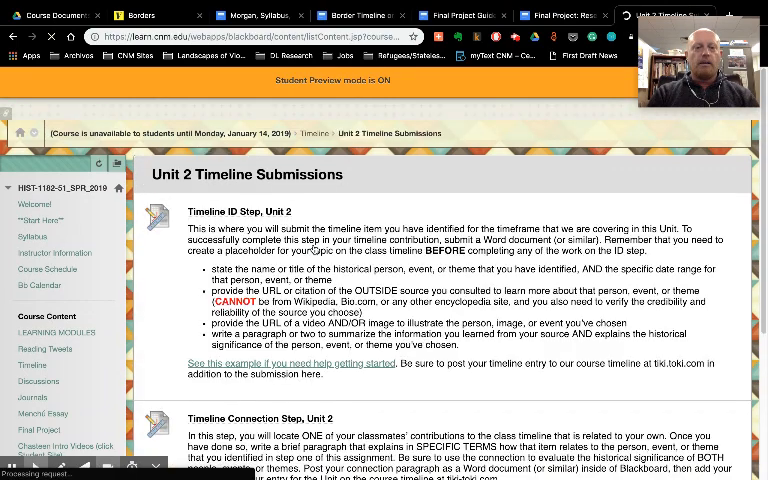
pyautogui.scroll(-3)
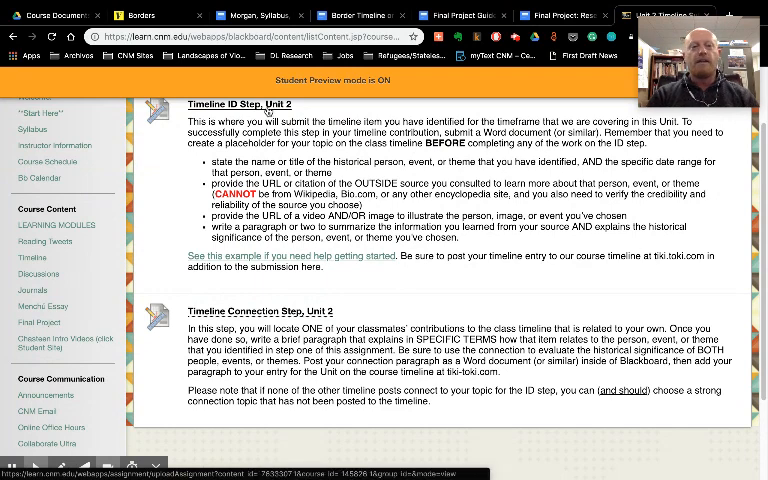
pyautogui.scroll(3)
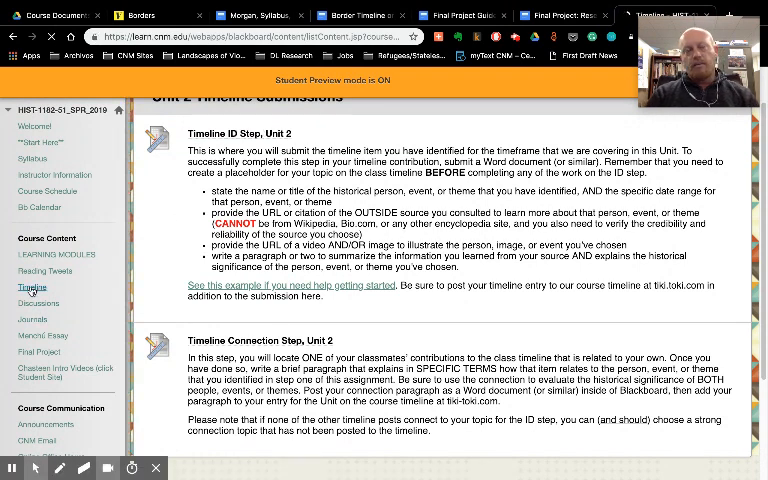
pyautogui.click(32, 287)
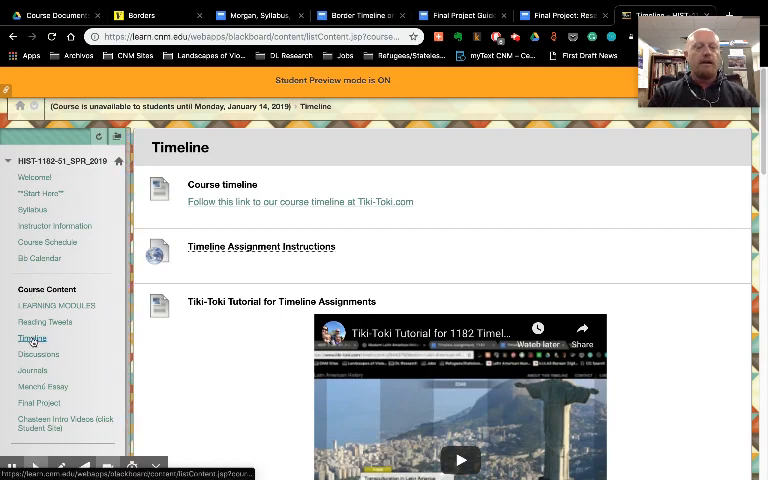
pyautogui.scroll(-3)
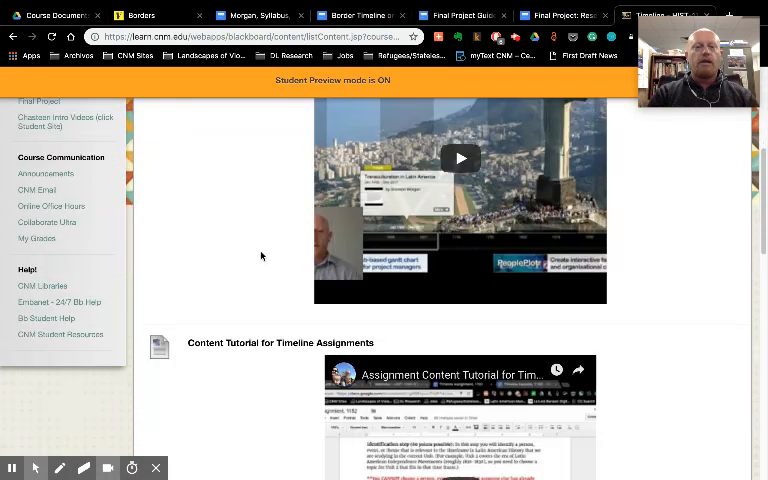
pyautogui.scroll(3)
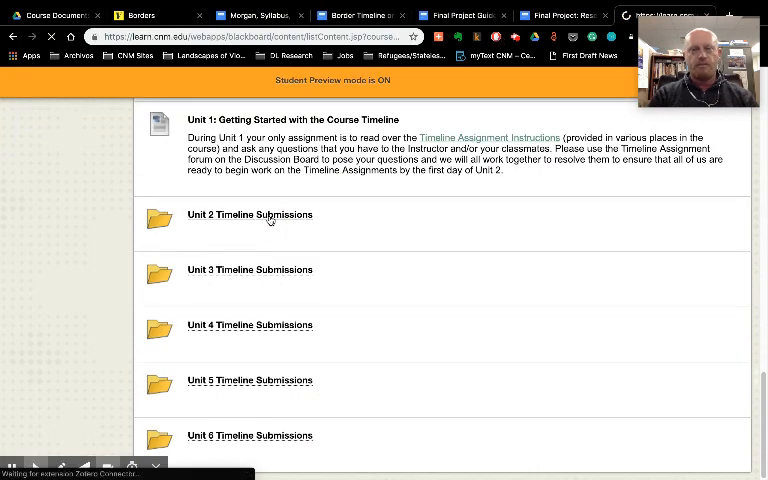
pyautogui.click(250, 214)
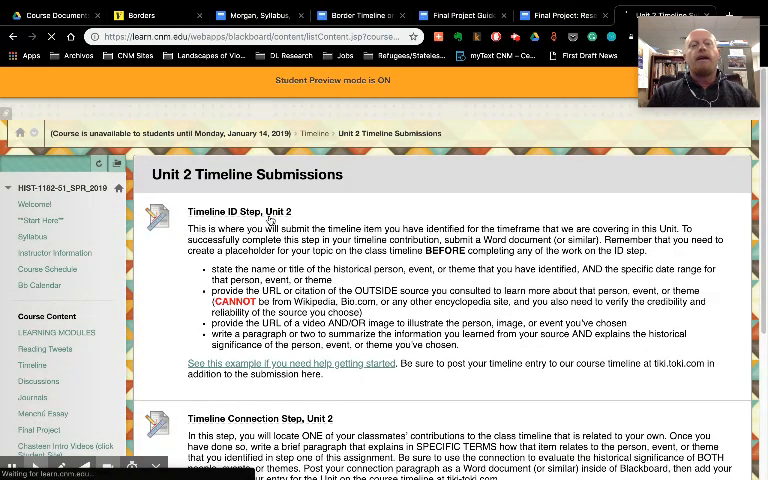
pyautogui.scroll(-3)
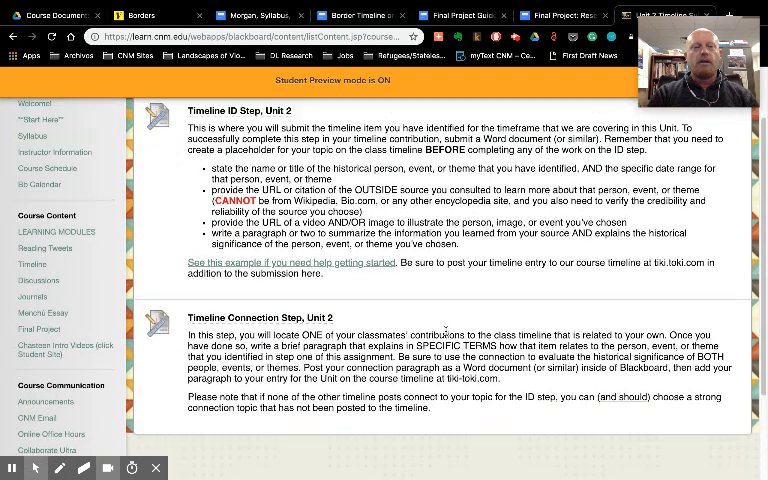
pyautogui.scroll(3)
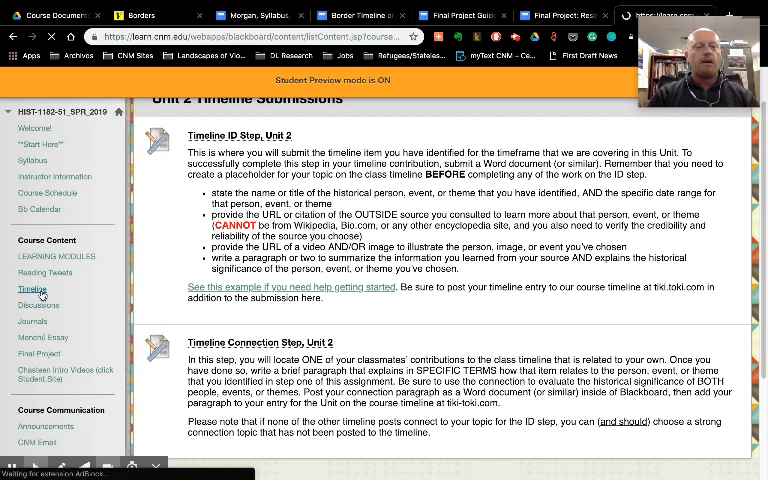
# Return to Timeline and browse its Tiki-Toki link and content and historical-significance tutorials.
pyautogui.click(32, 289)
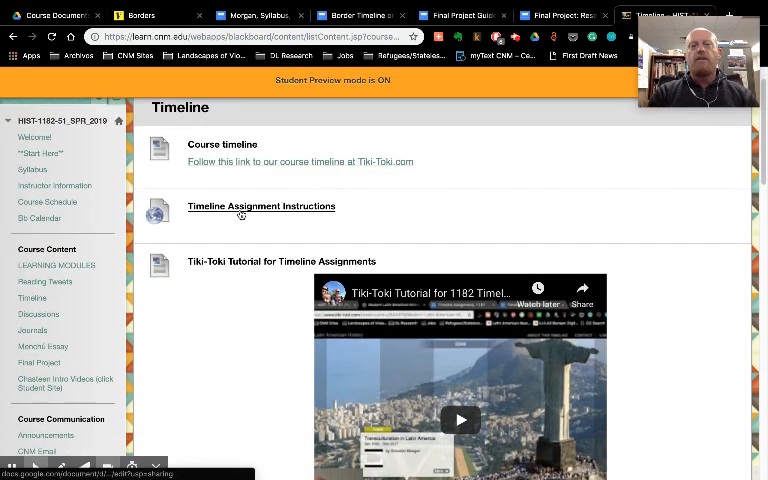
pyautogui.moveTo(696, 289)
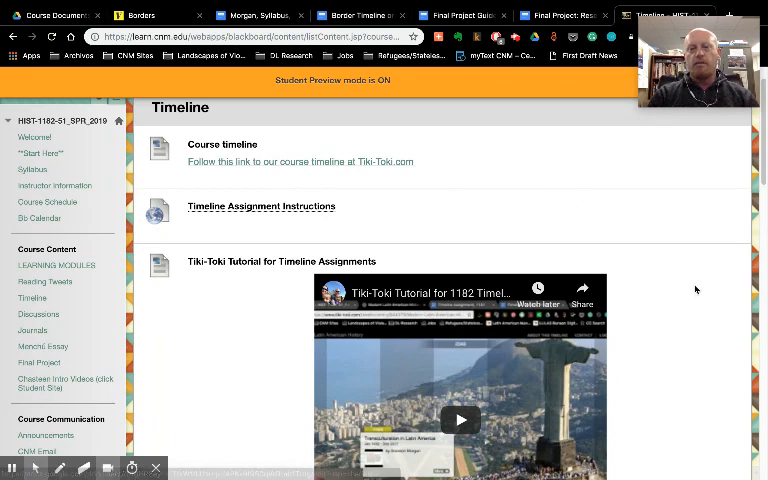
pyautogui.scroll(-3)
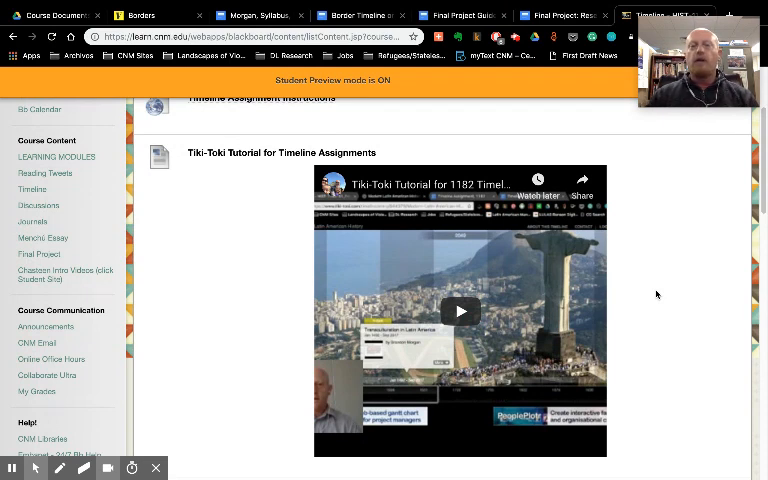
pyautogui.scroll(-3)
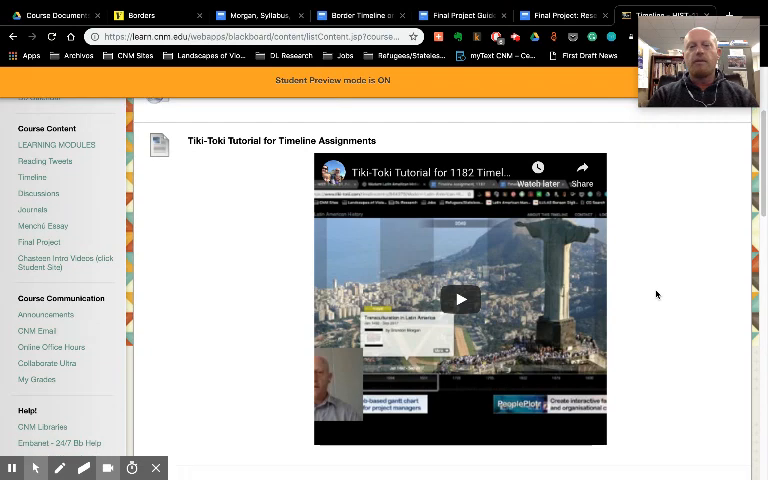
pyautogui.scroll(-3)
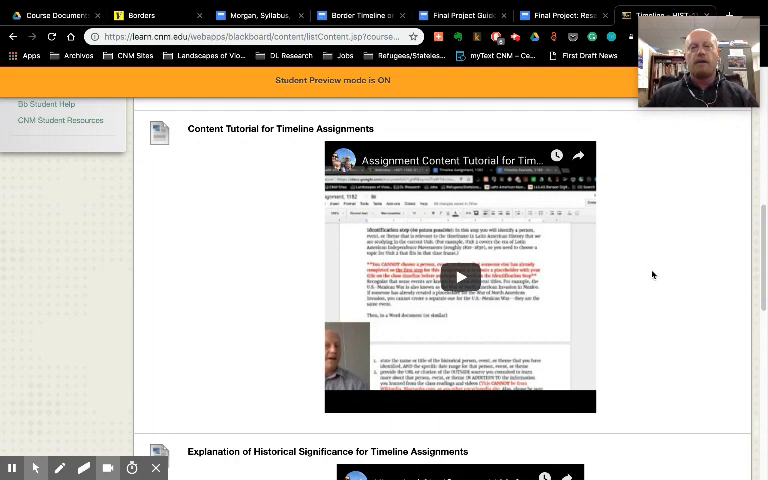
pyautogui.moveTo(648, 297)
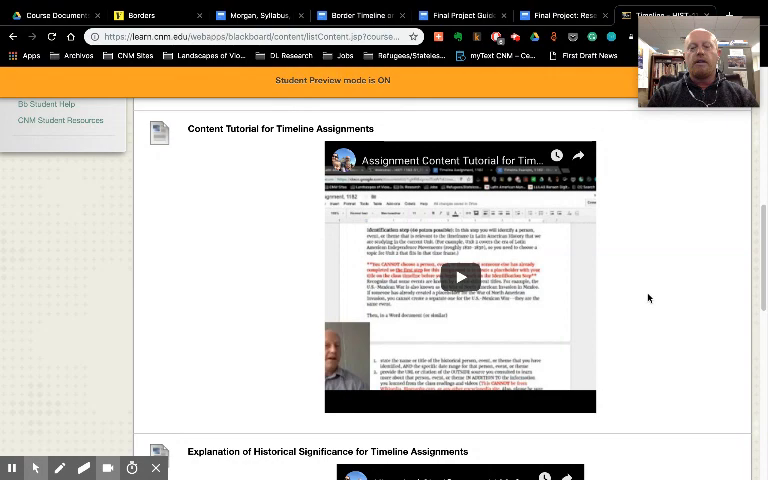
pyautogui.scroll(-3)
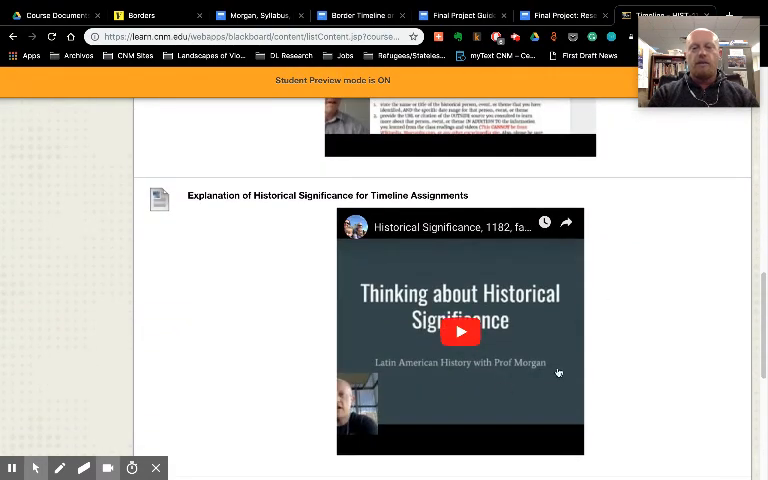
pyautogui.moveTo(626, 359)
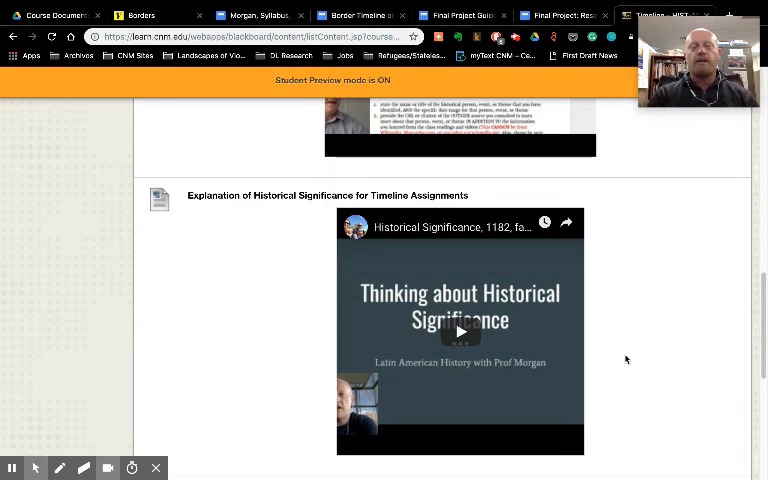
pyautogui.scroll(-3)
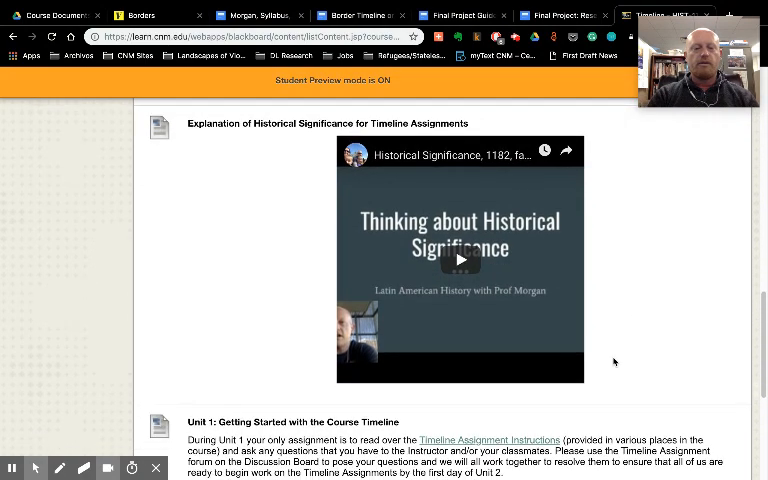
pyautogui.click(31, 341)
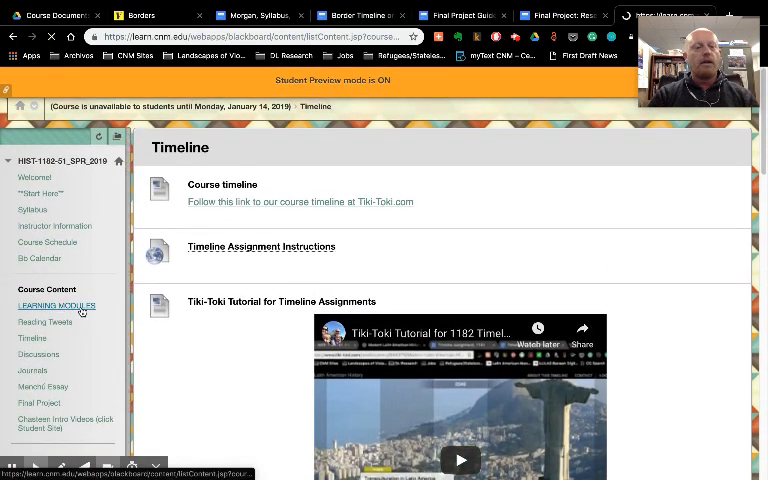
# Go to Learning Modules, enter Unit 2: January 28-February 10, and view its Journal page.
pyautogui.click(56, 306)
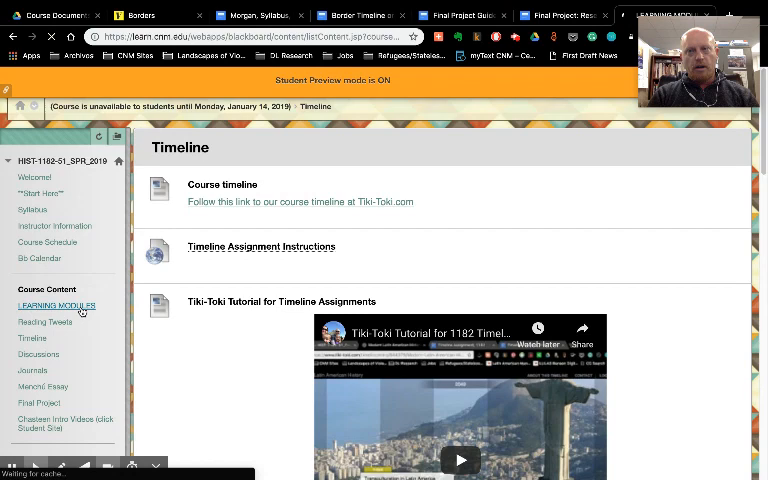
pyautogui.click(56, 305)
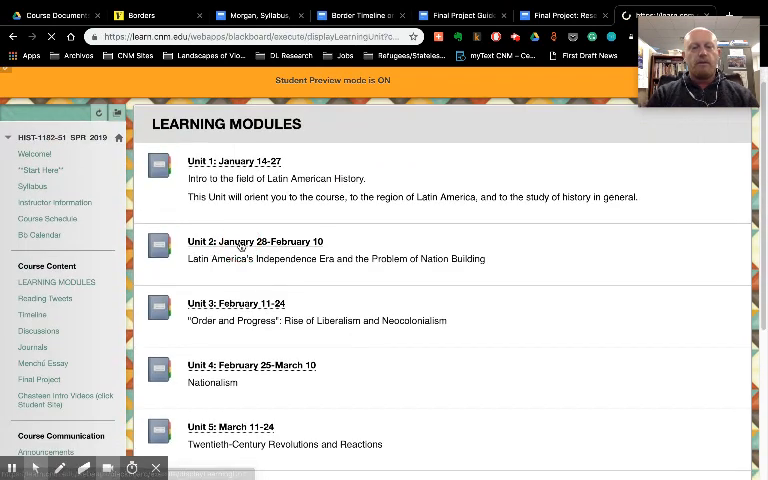
pyautogui.click(255, 241)
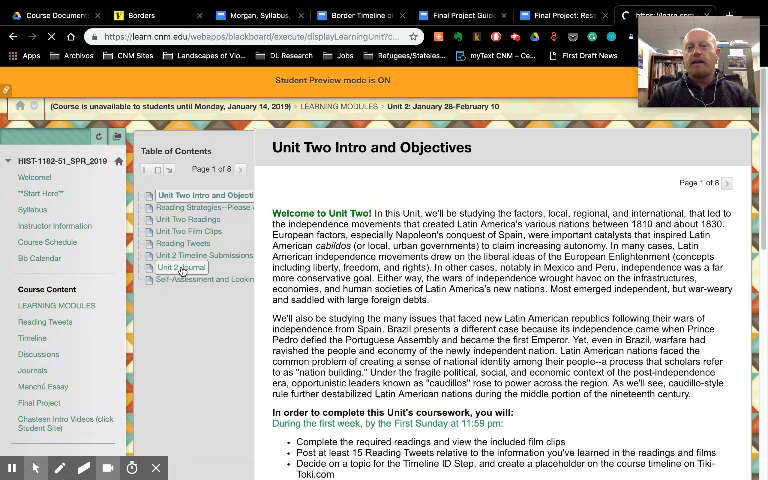
pyautogui.click(180, 269)
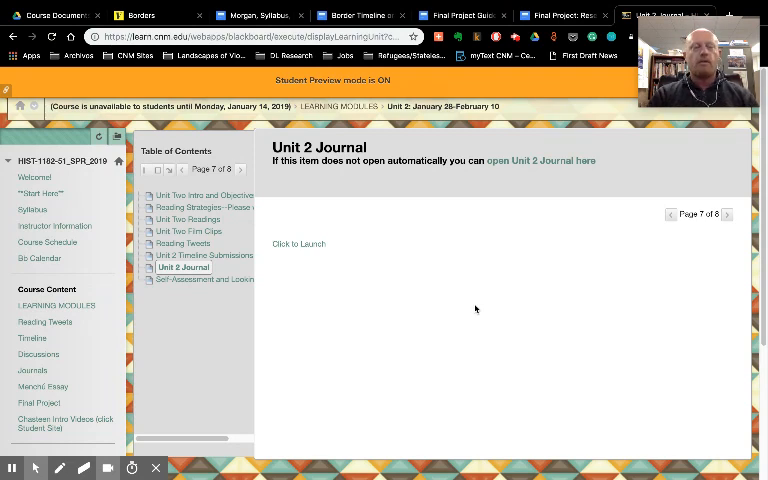
pyautogui.moveTo(324, 314)
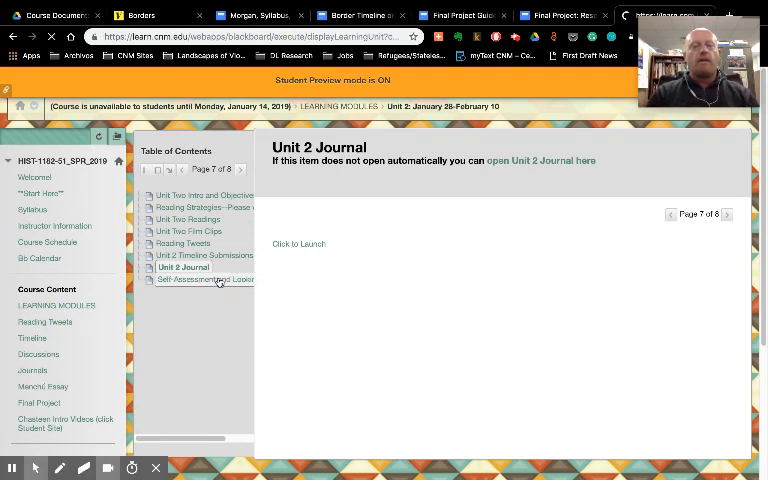
# Jump to Unit 2's final page, Self-Assessment and Looking Ahead, from the Table of Contents.
pyautogui.click(206, 278)
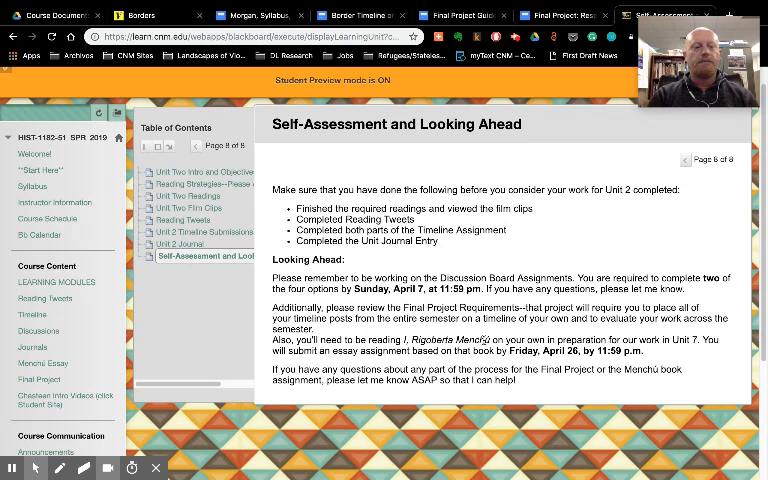
pyautogui.scroll(-3)
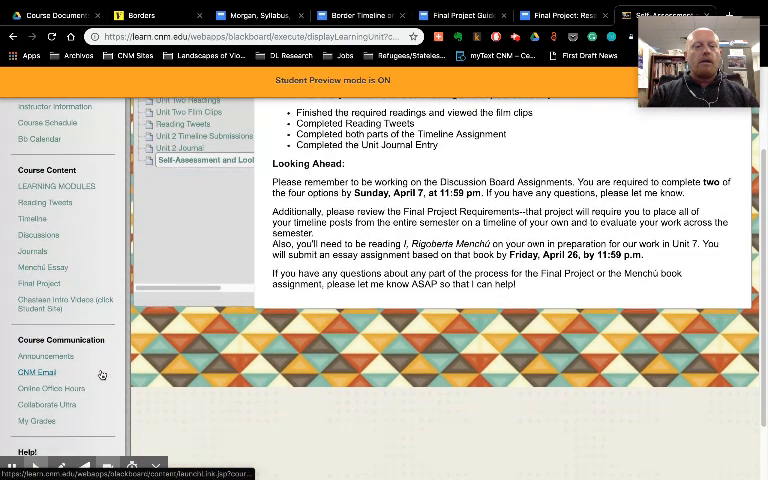
pyautogui.scroll(-3)
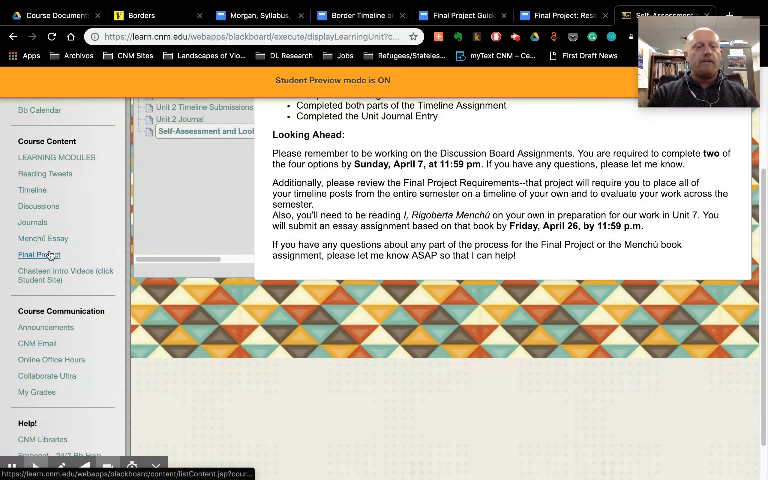
pyautogui.moveTo(39, 256)
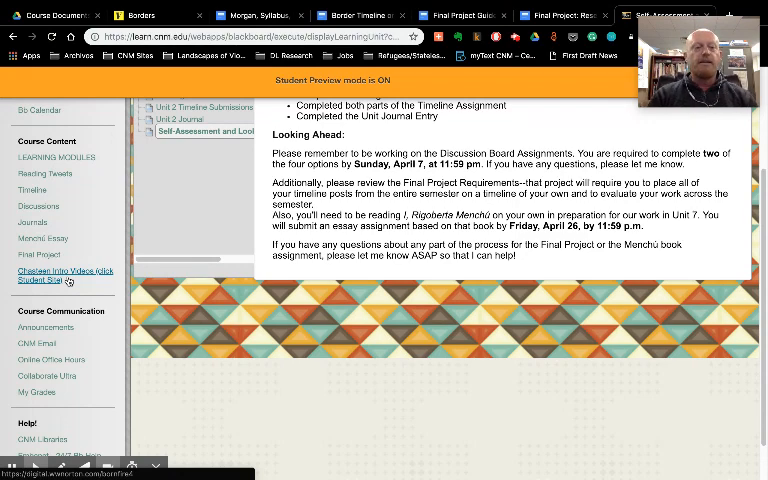
pyautogui.scroll(-3)
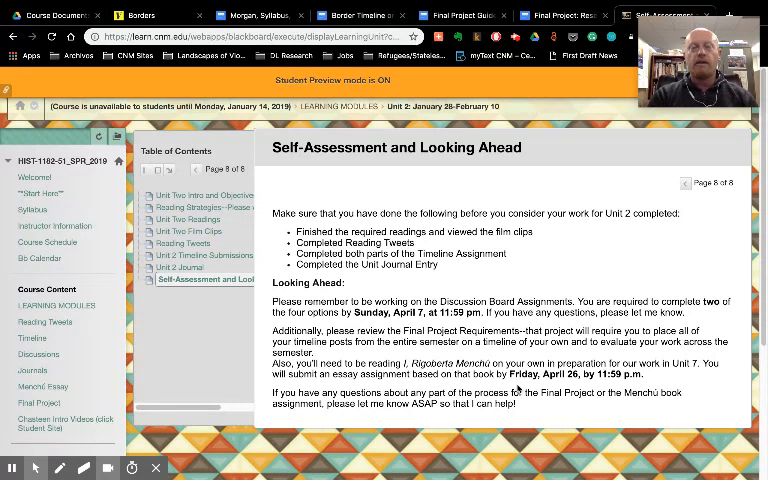
pyautogui.moveTo(228, 378)
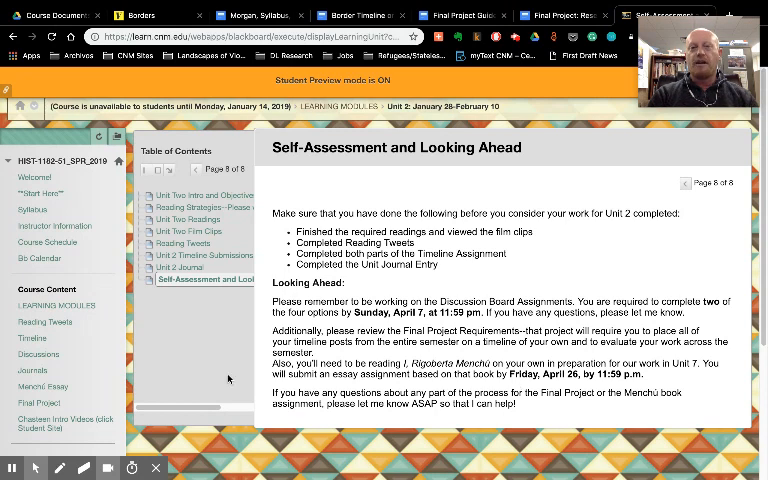